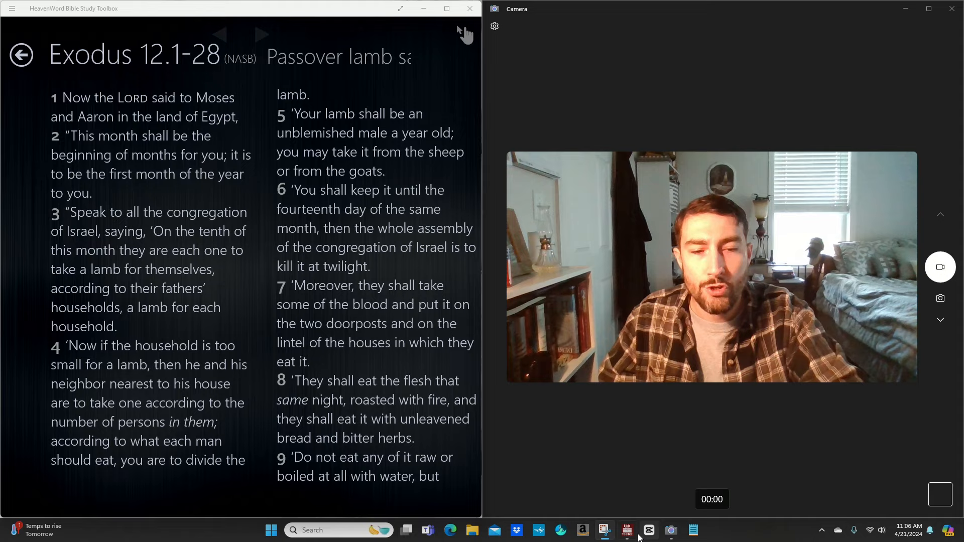
# - Leave Exodus 12 for the book list, then open 1 Corinthians chapter 5
pyautogui.click(21, 55)
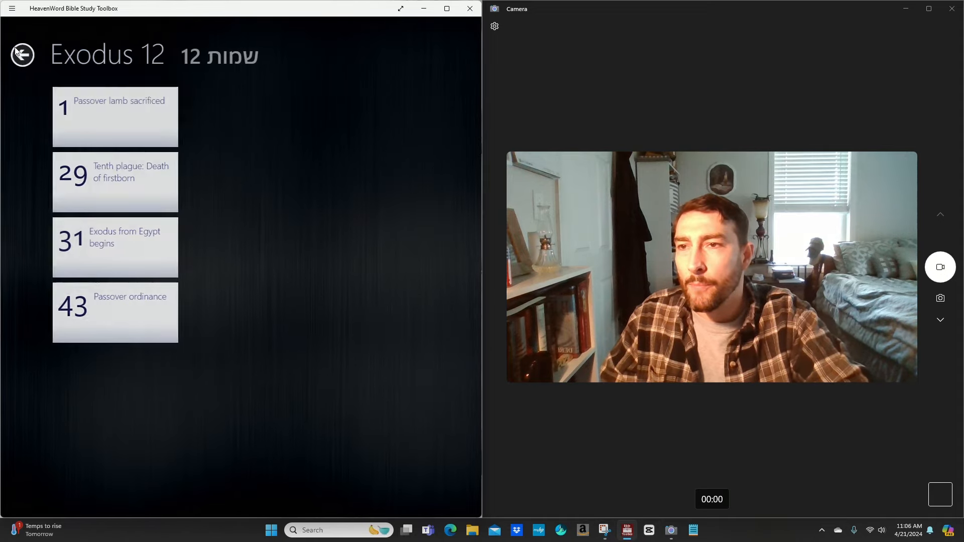
pyautogui.click(23, 55)
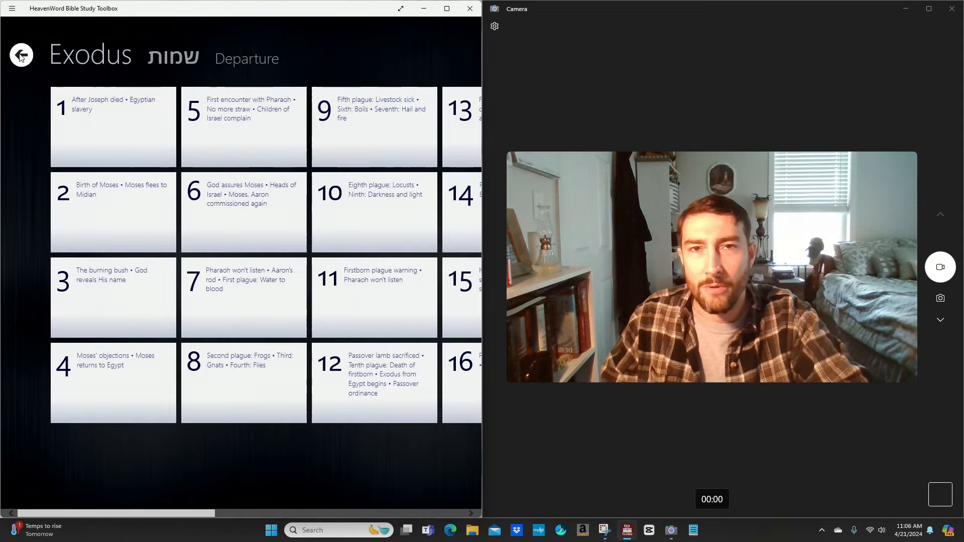
pyautogui.click(21, 55)
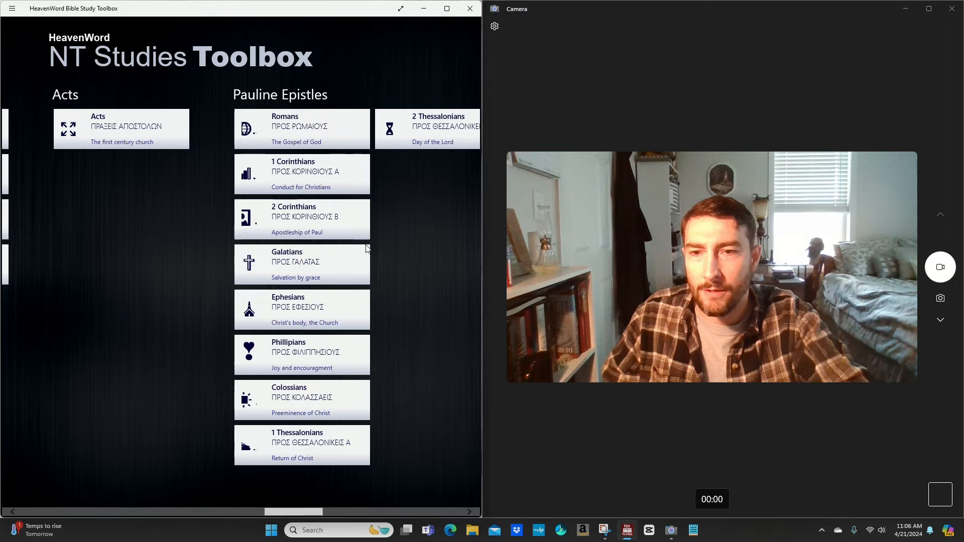
pyautogui.click(301, 174)
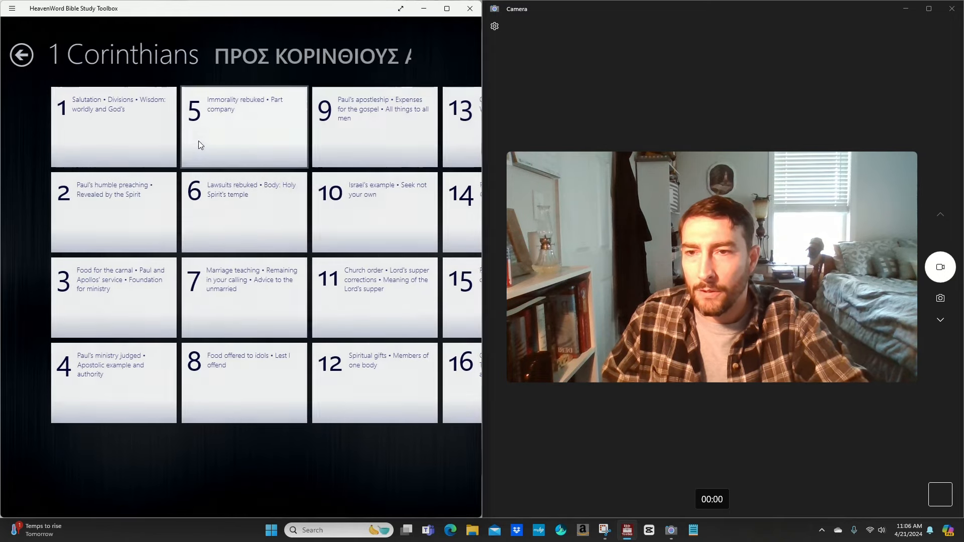
pyautogui.moveTo(233, 138)
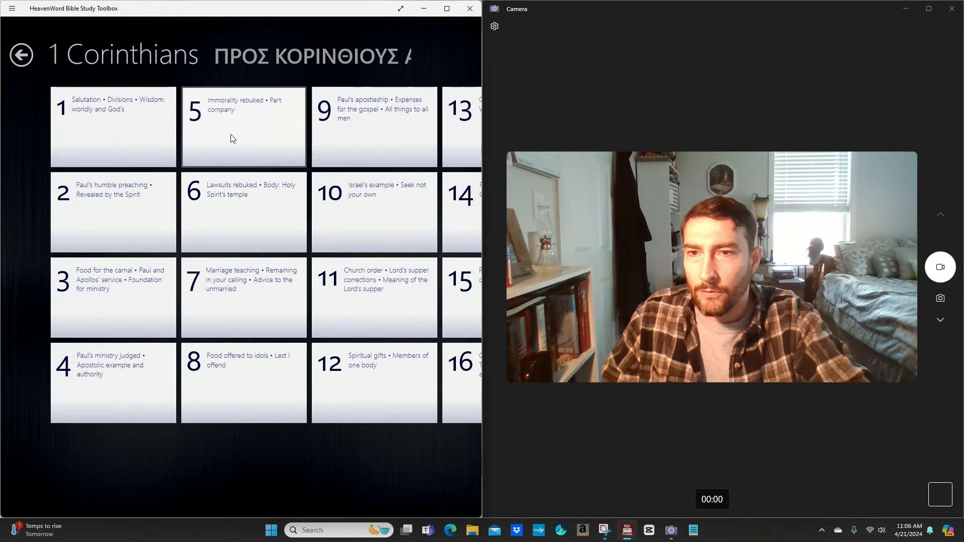
pyautogui.click(243, 128)
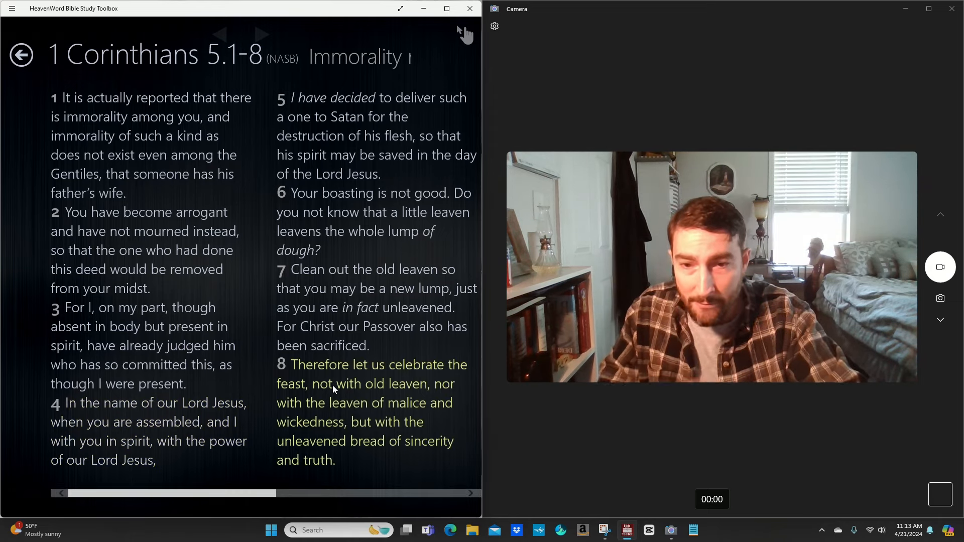
pyautogui.moveTo(436, 411)
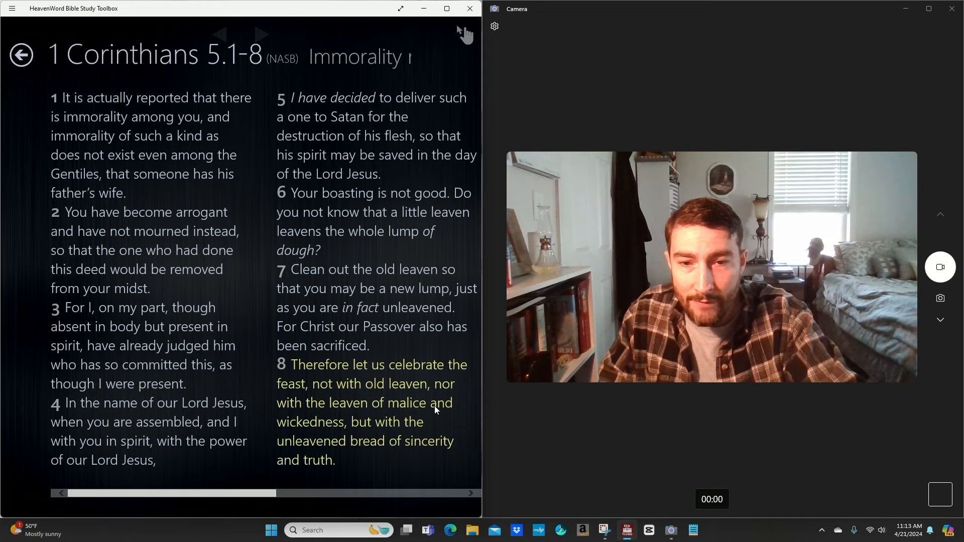
pyautogui.moveTo(326, 434)
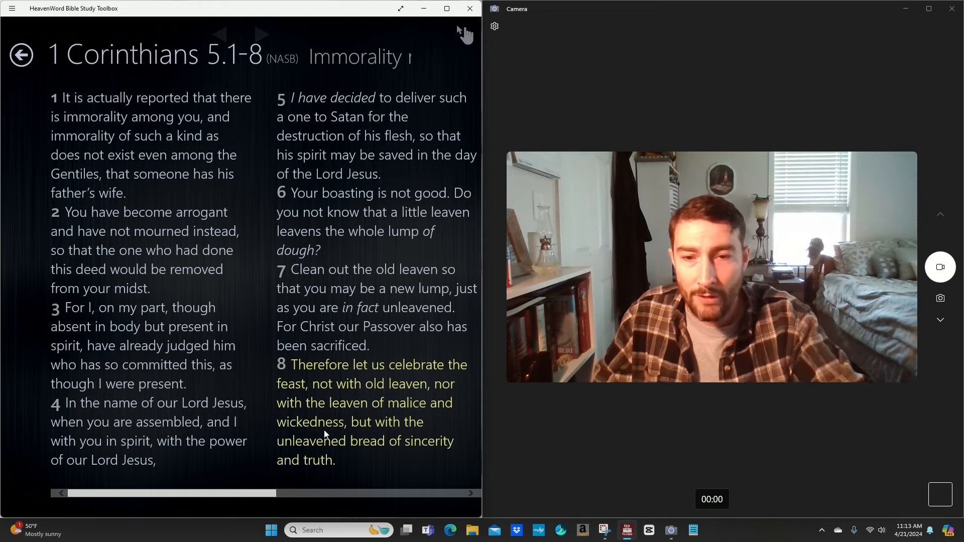
pyautogui.moveTo(415, 444)
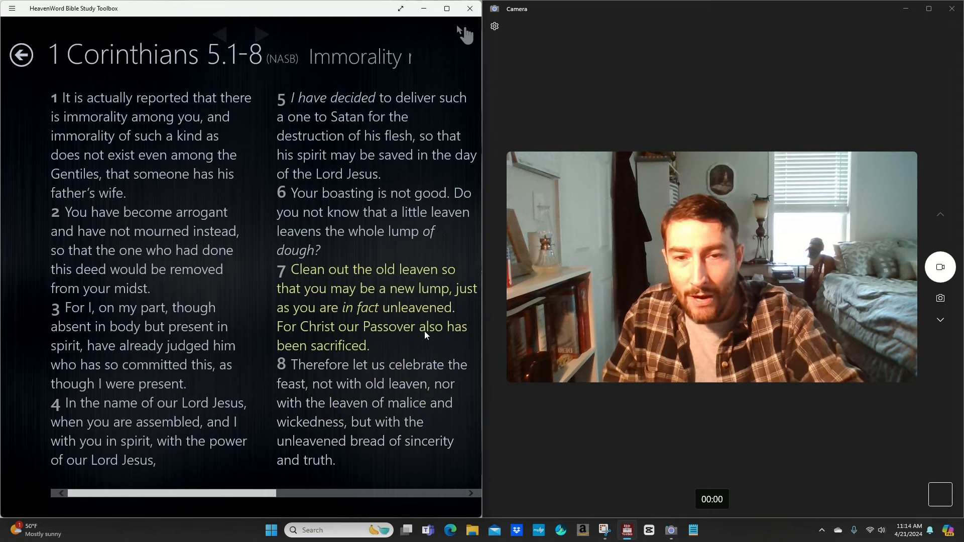
pyautogui.moveTo(288, 335)
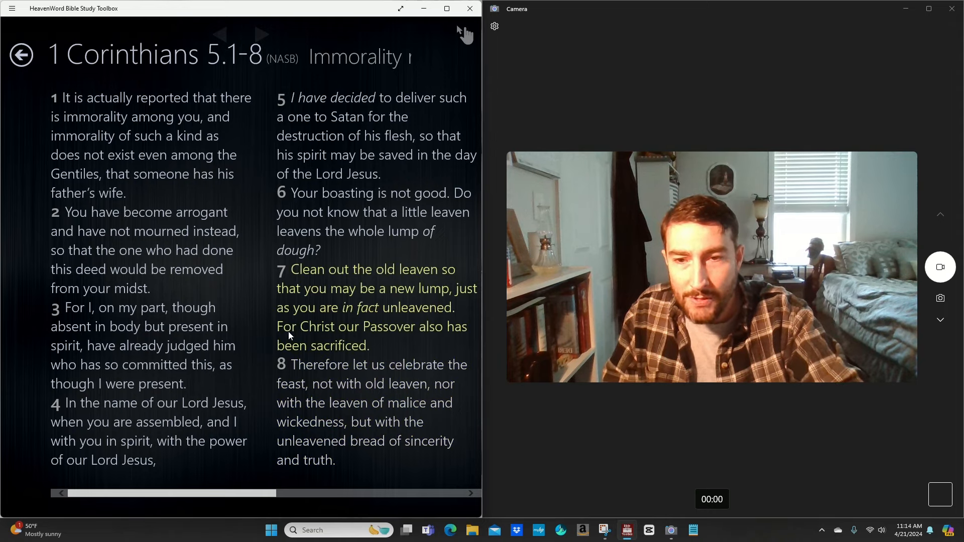
pyautogui.moveTo(361, 340)
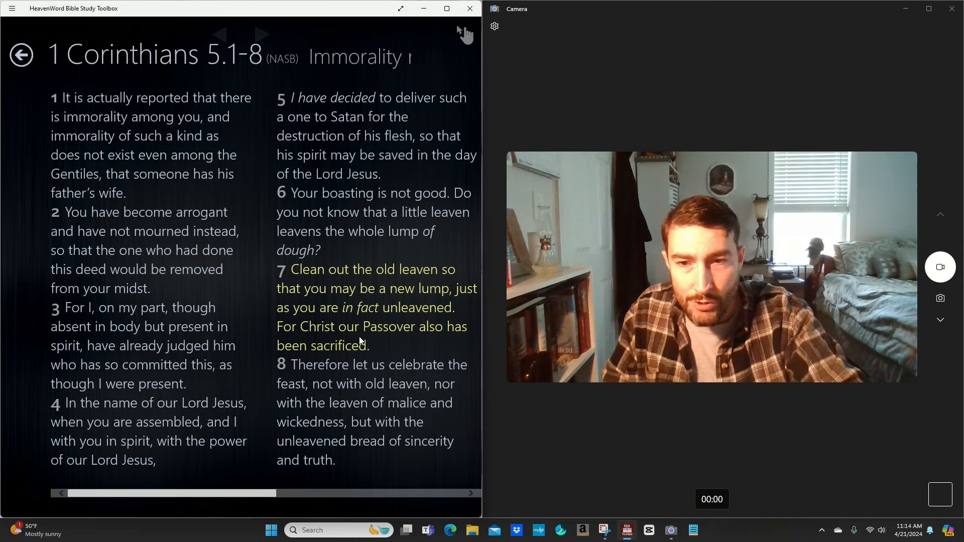